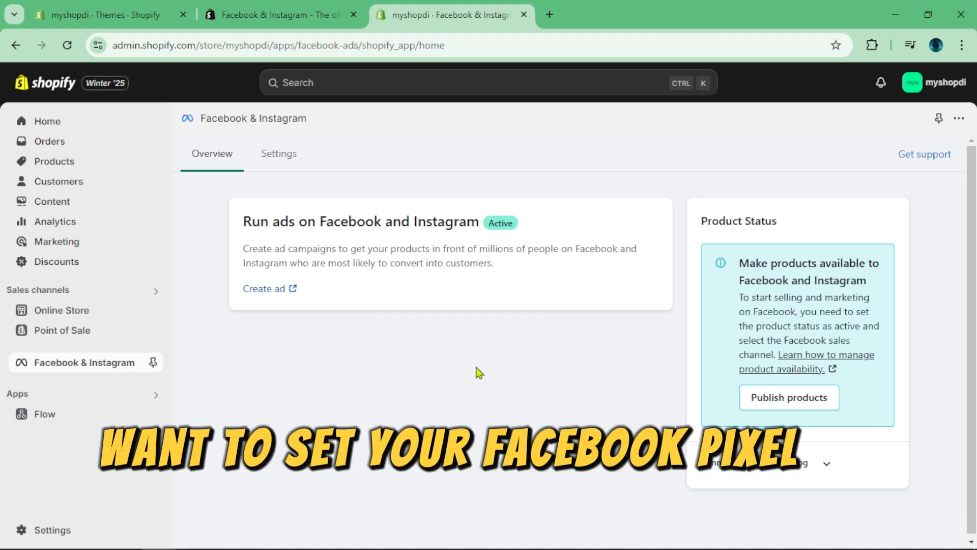
pyautogui.moveTo(519, 237)
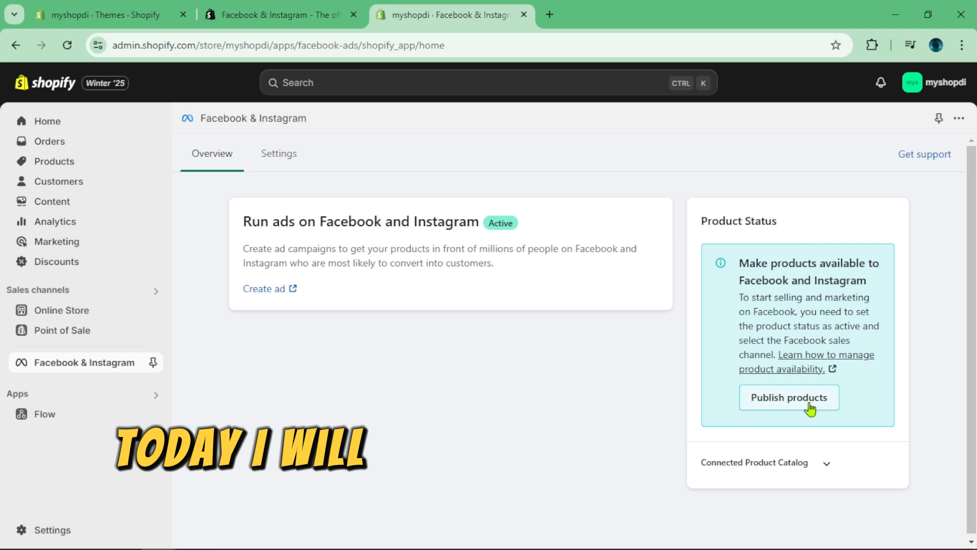
# Step: Expand the Connected Product Catalog, then view the channel Settings with Meta Pixel data sharing
pyautogui.click(827, 462)
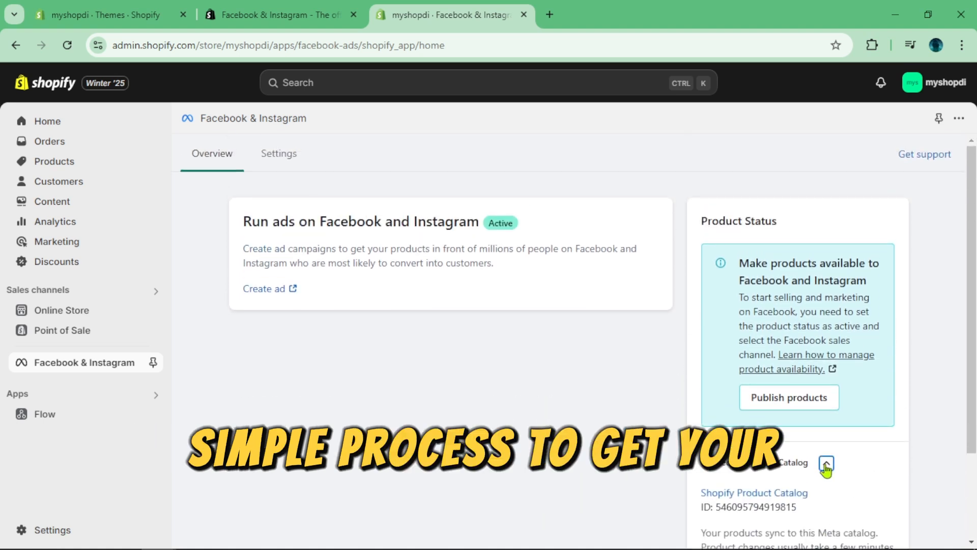
pyautogui.click(826, 463)
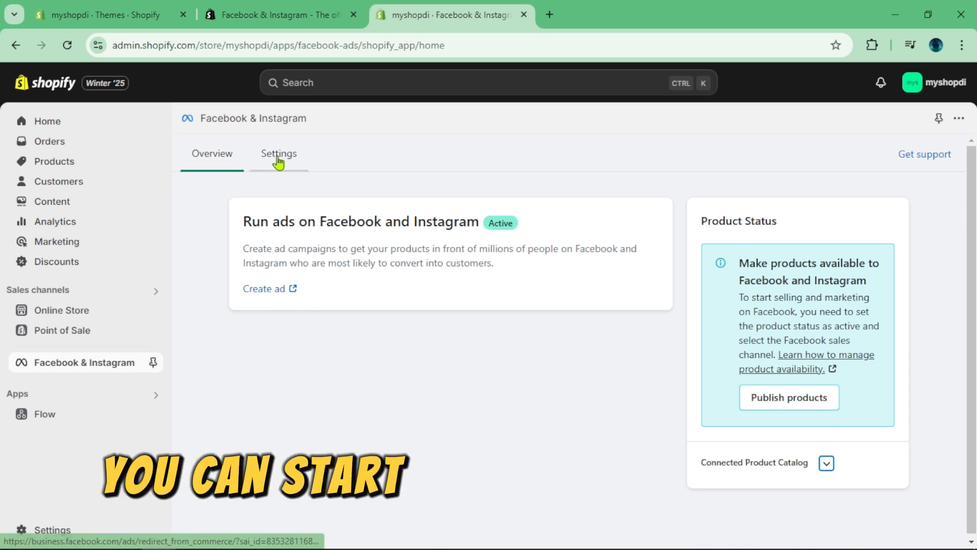
pyautogui.click(277, 154)
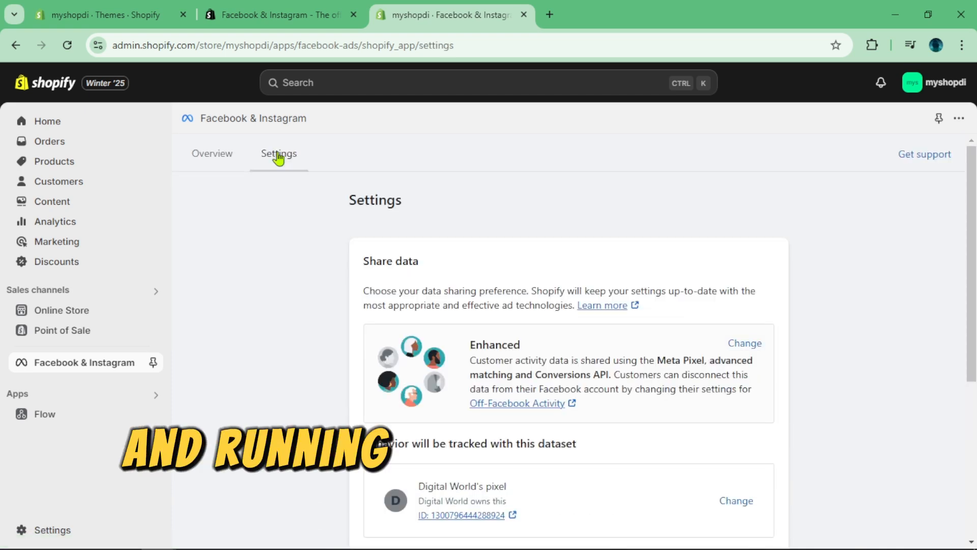
pyautogui.scroll(-3)
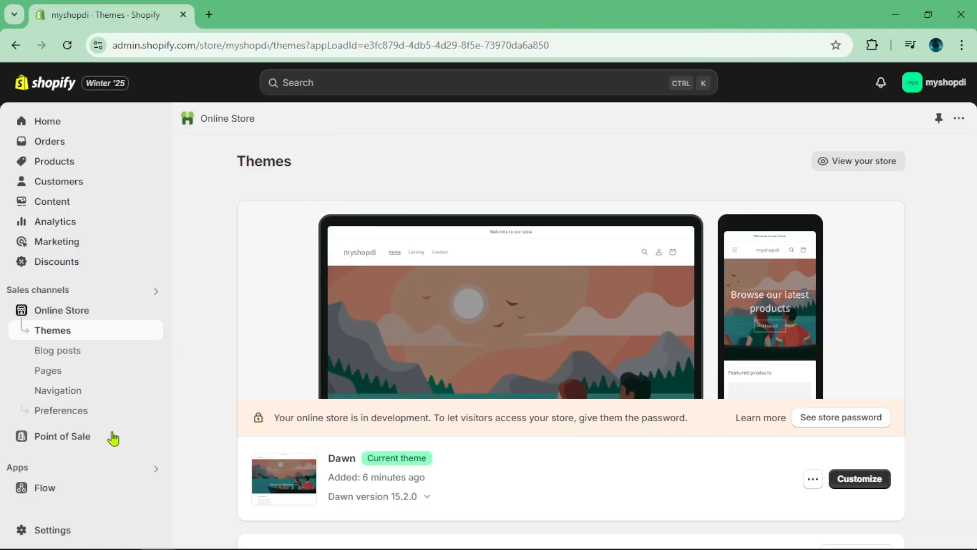
pyautogui.moveTo(83, 471)
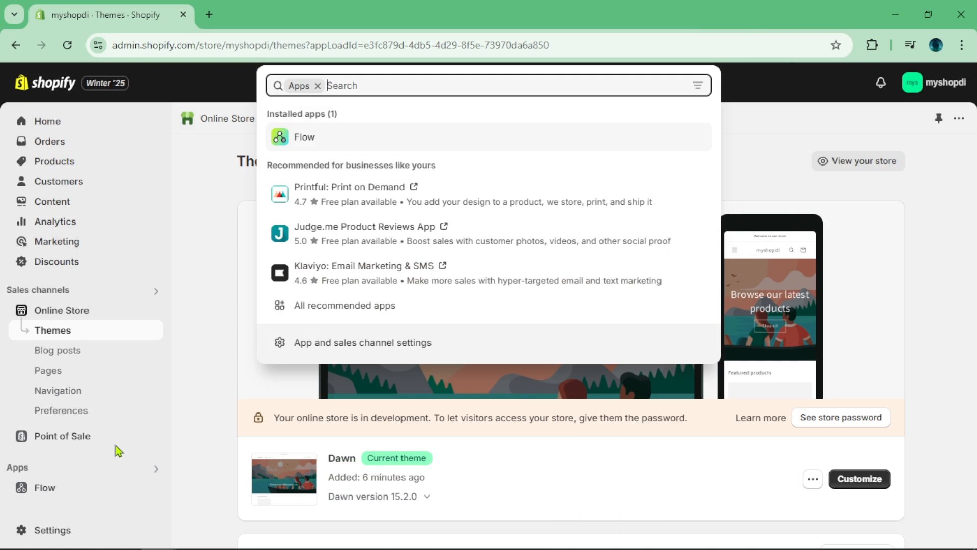
# Step: Search apps for 'face' and begin installing Facebook & Instagram from its App Store listing
pyautogui.write('facebook')
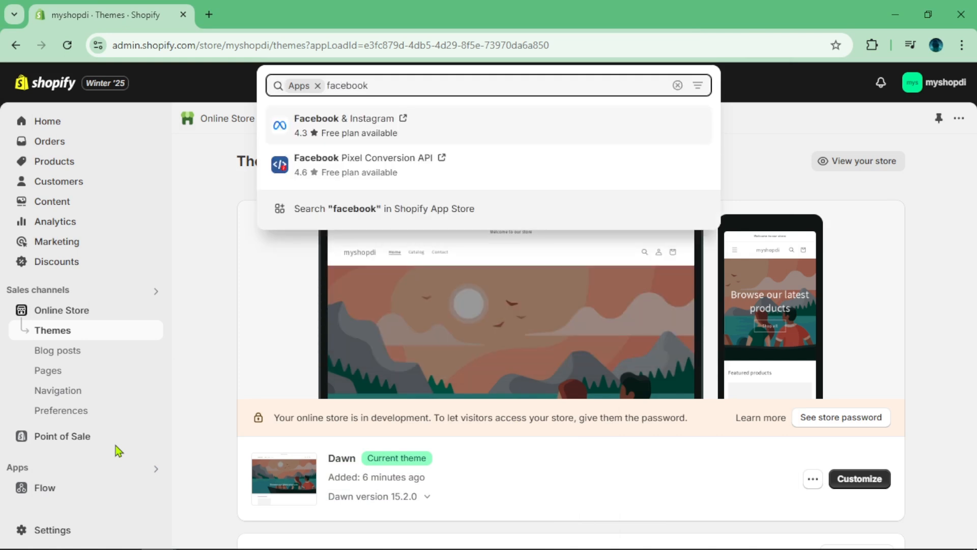
pyautogui.click(345, 118)
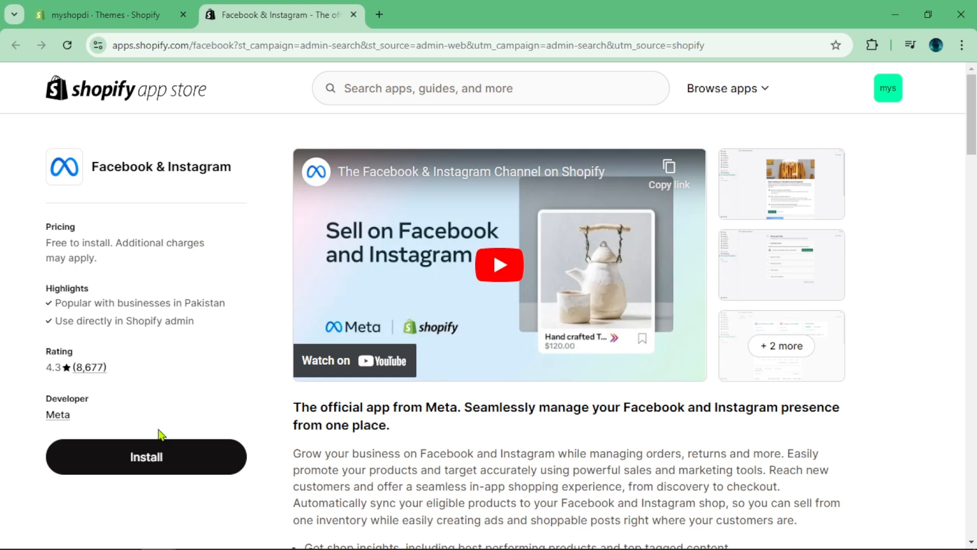
pyautogui.click(146, 456)
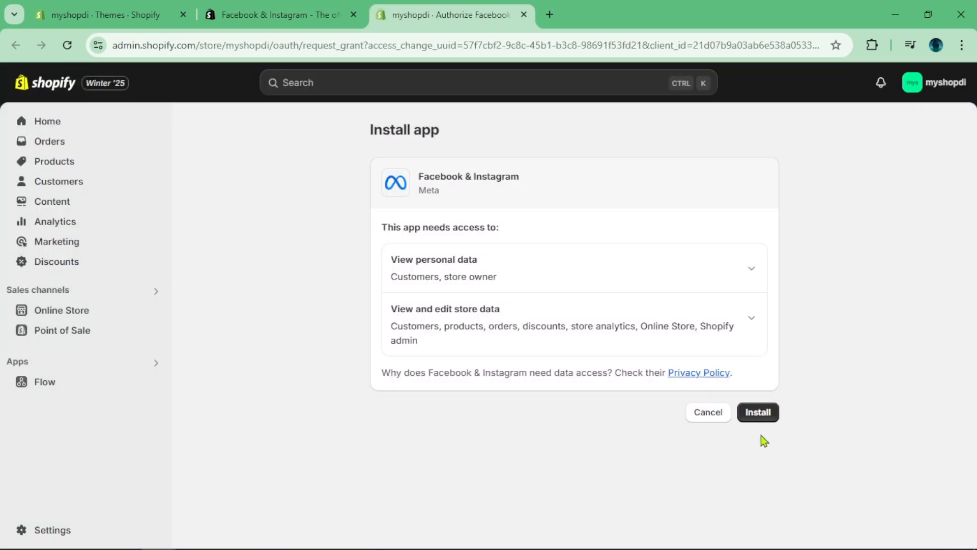
# Step: Install the app, start ad setup, and connect and confirm the Facebook account, allowing asset sharing
pyautogui.click(757, 412)
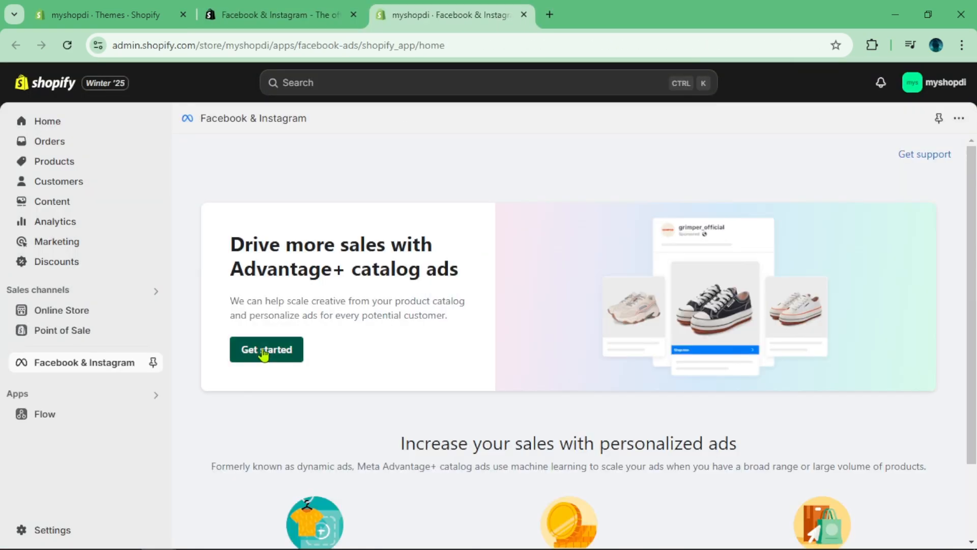
pyautogui.click(266, 349)
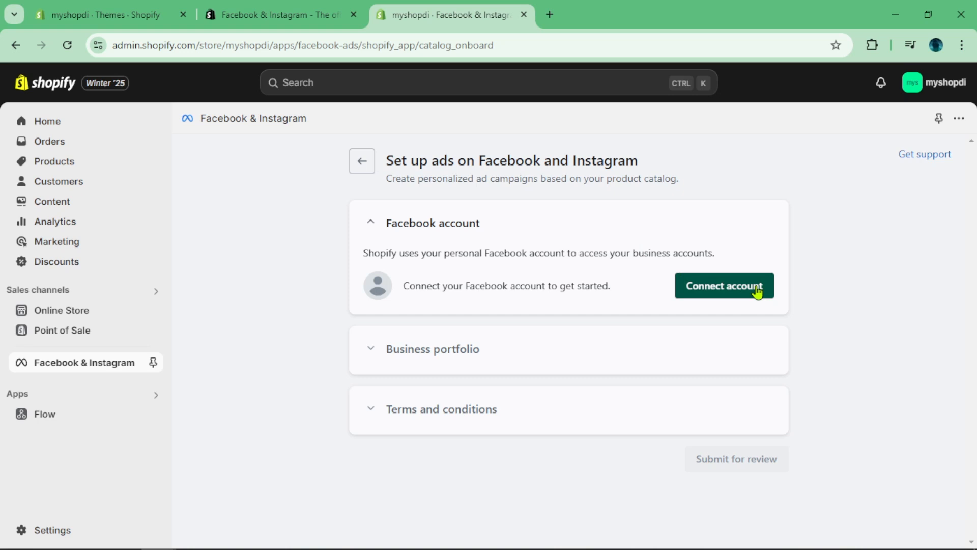
pyautogui.click(723, 285)
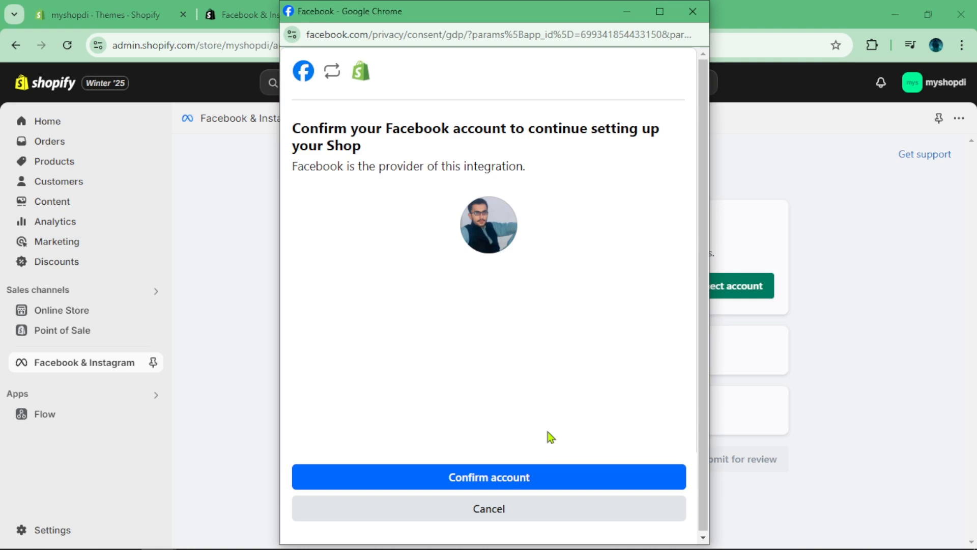
pyautogui.click(489, 476)
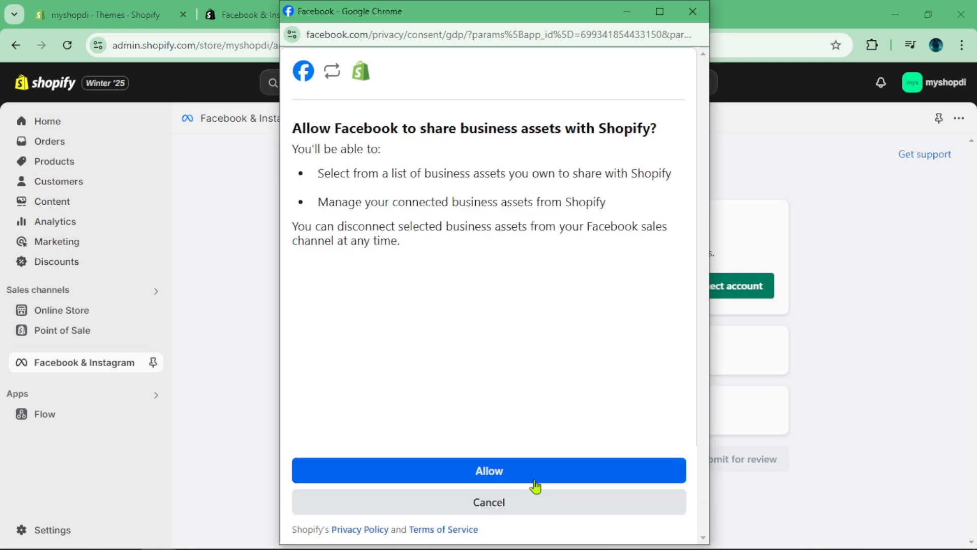
pyautogui.click(488, 470)
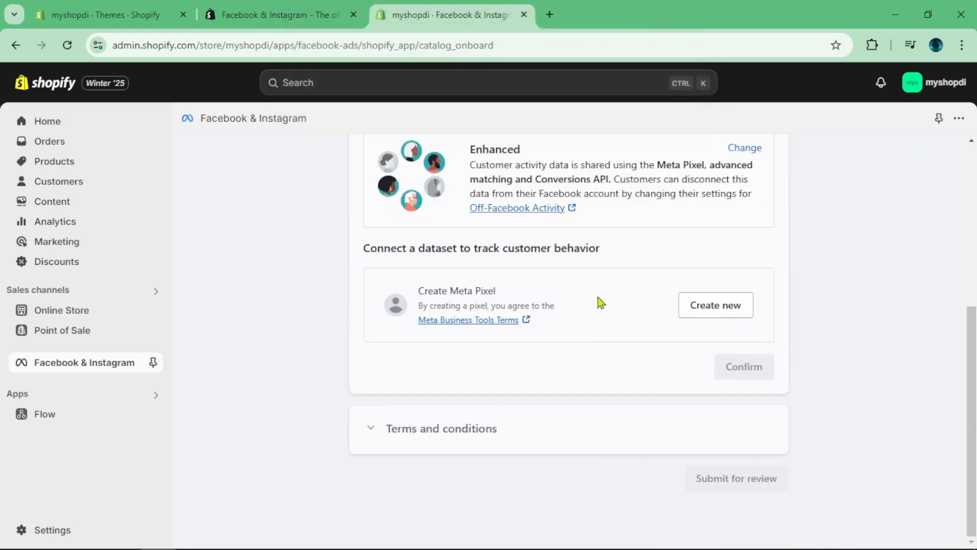
pyautogui.moveTo(718, 356)
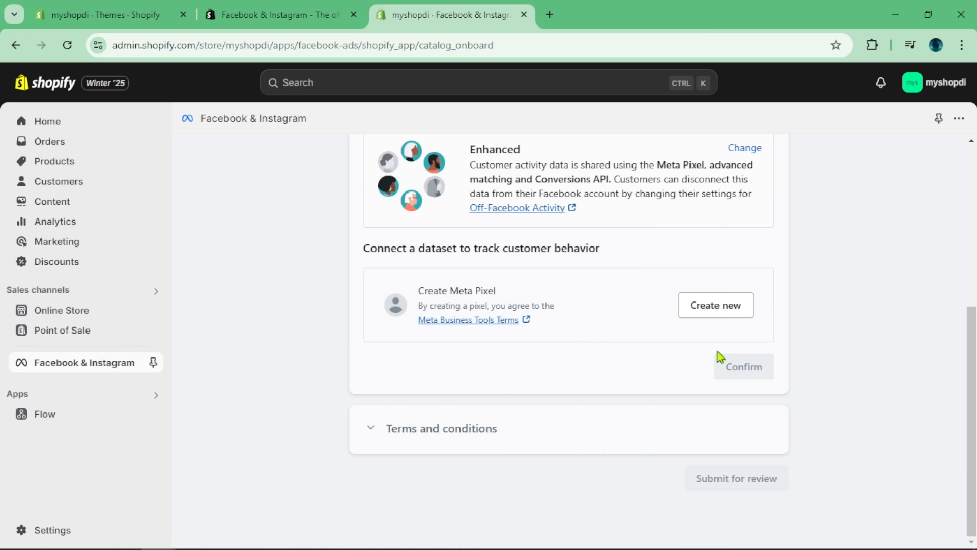
# Step: Confirm data sharing, agree to the catalog and business tools terms, and submit the ads setup for review
pyautogui.click(715, 304)
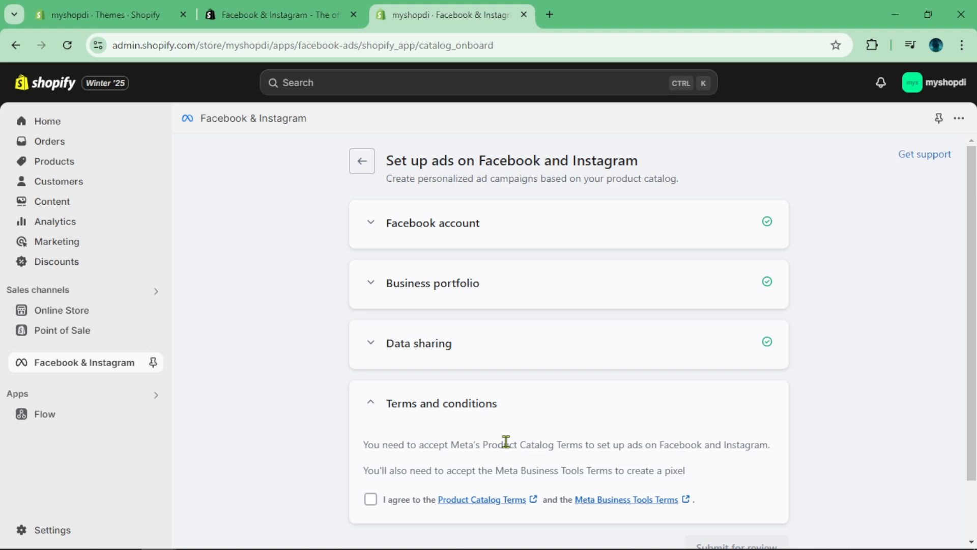
pyautogui.scroll(-3)
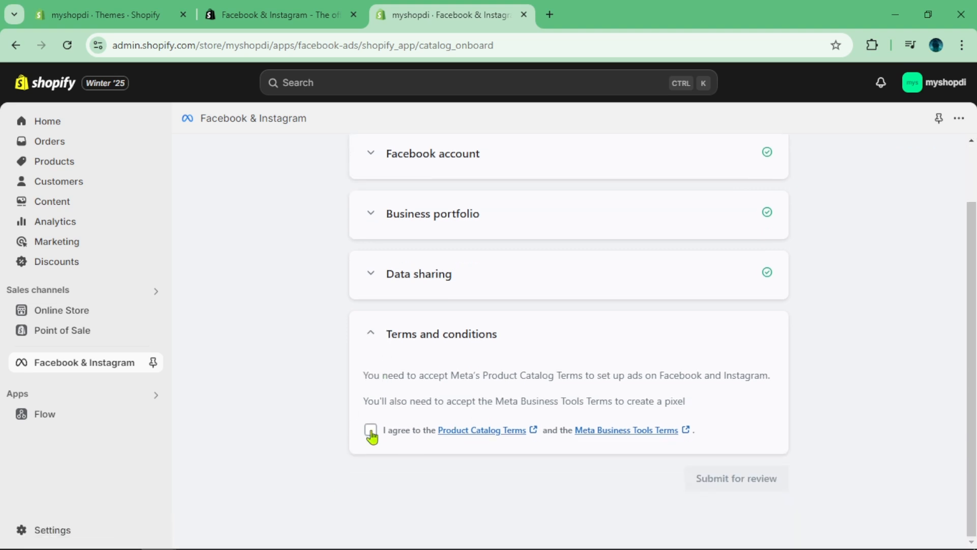
pyautogui.click(370, 431)
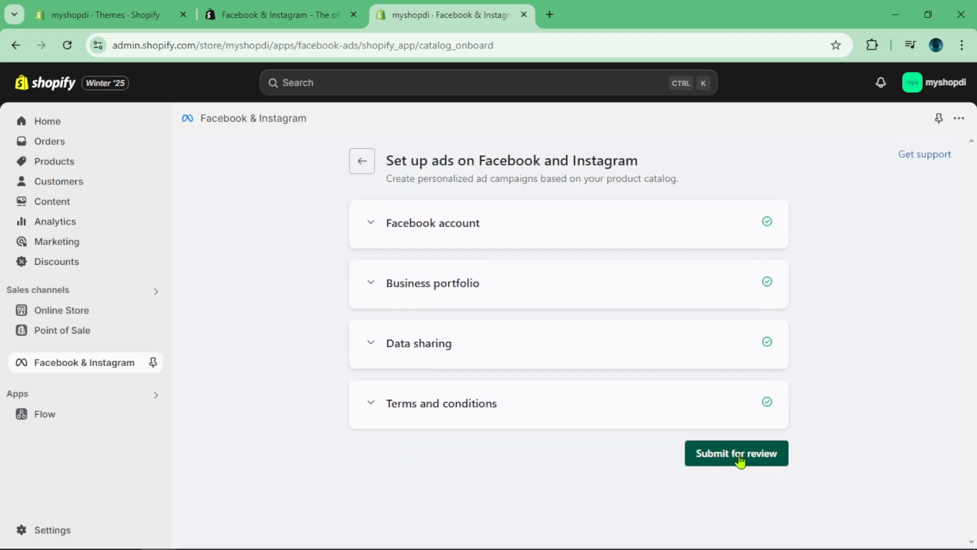
pyautogui.click(736, 453)
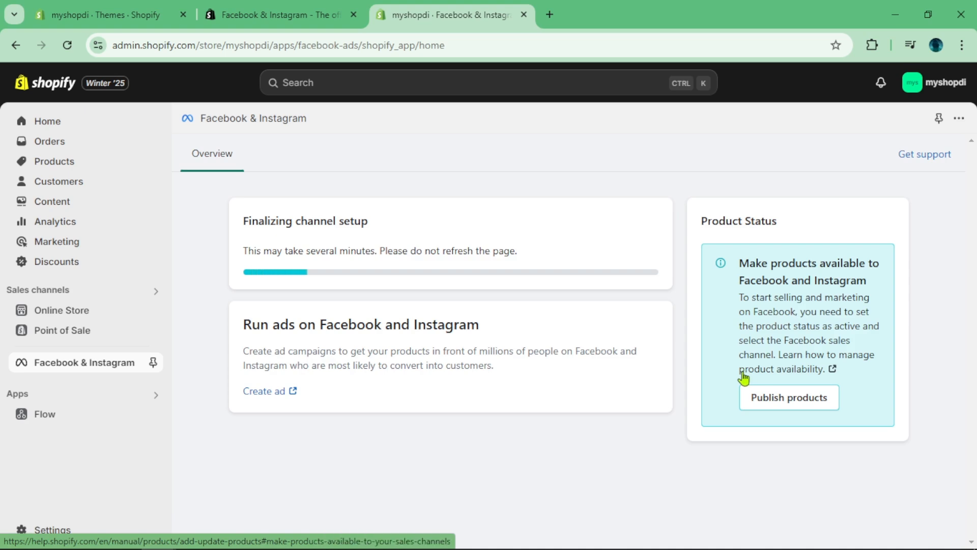
pyautogui.click(718, 14)
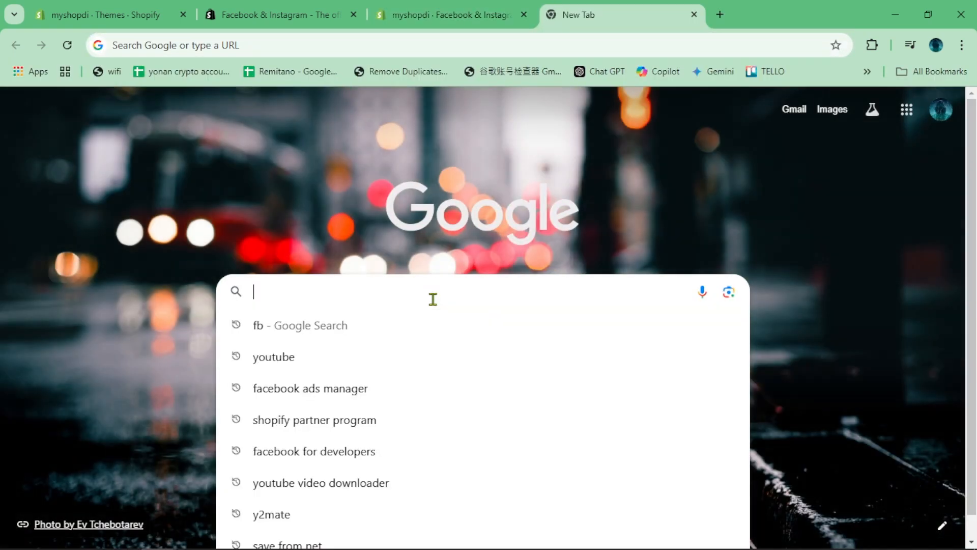
# Step: Load business.facebook.com/settings/pixels to show Digital World's pixel
pyautogui.write('business.facebook.com/settings/pixels')
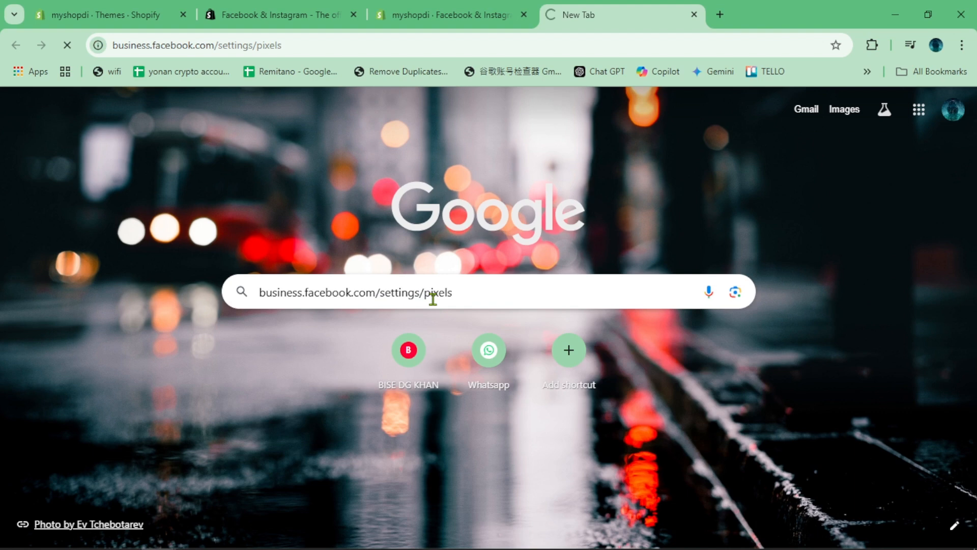
pyautogui.press('Enter')
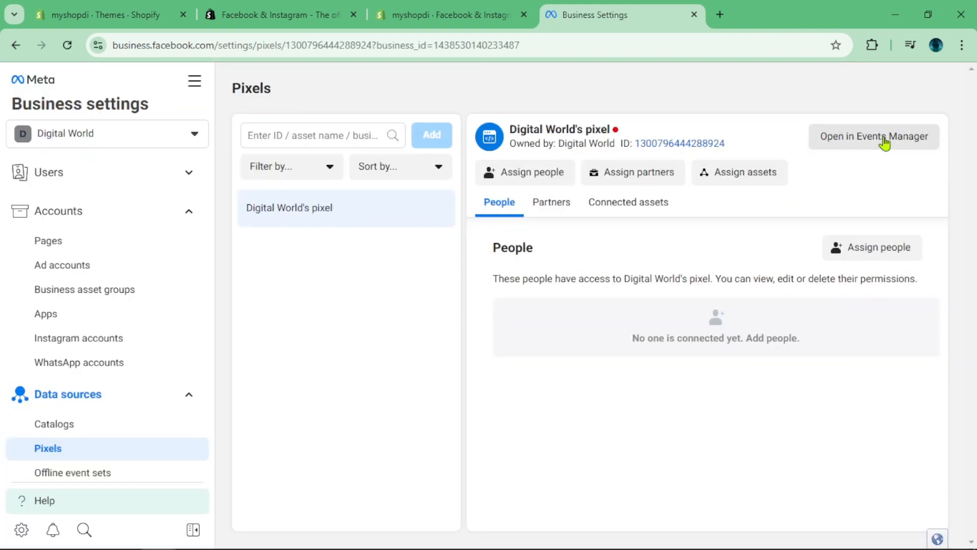
# Step: View Digital World's pixel Test events in Events Manager and select the website address for testing
pyautogui.click(873, 137)
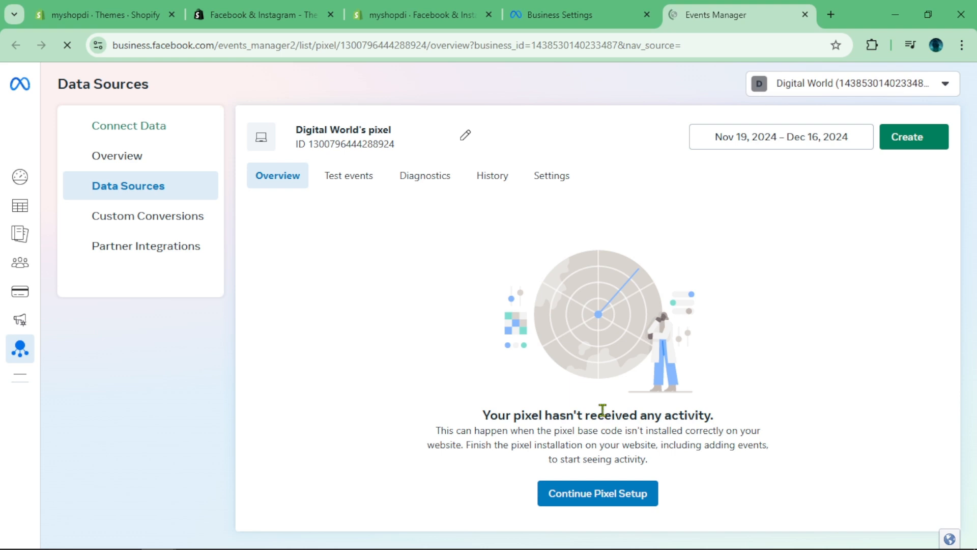
pyautogui.click(348, 175)
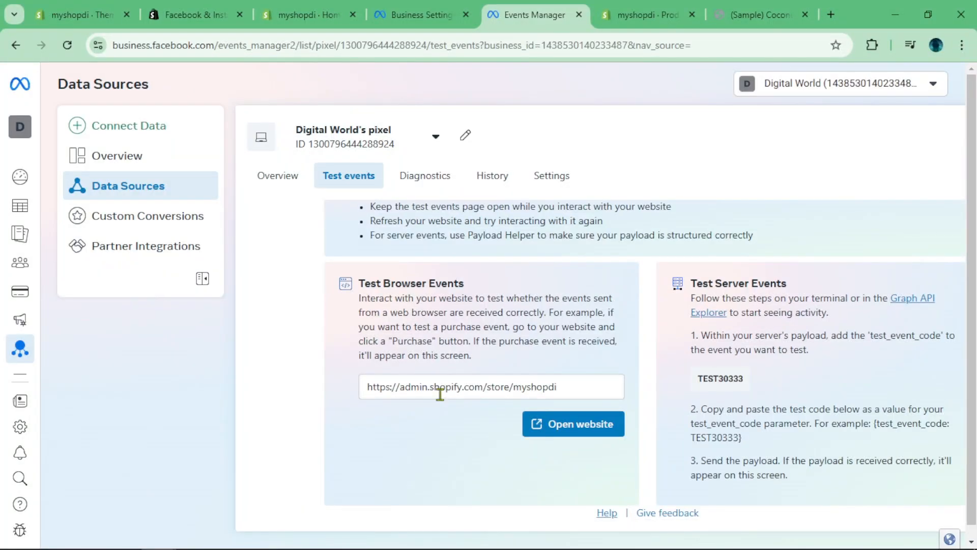
pyautogui.tripleClick(461, 386)
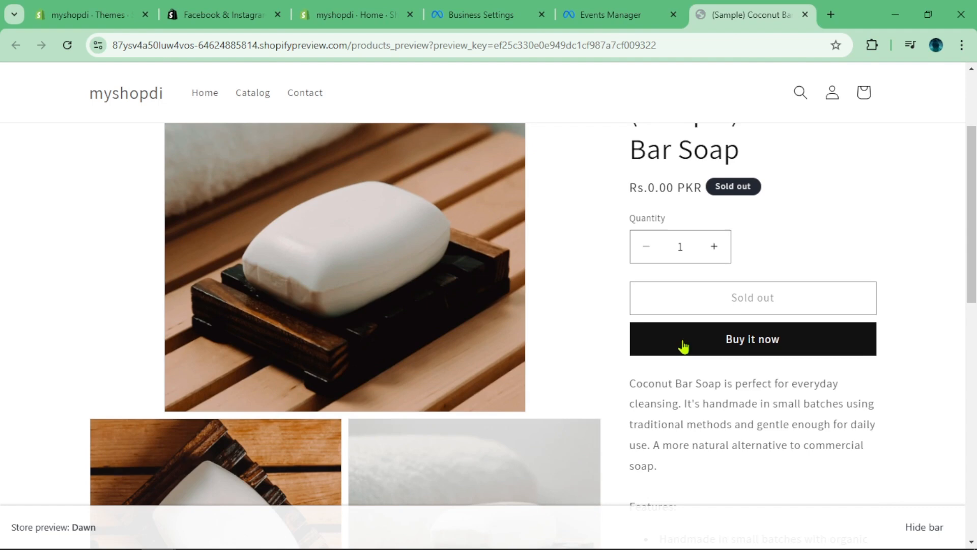
# Step: Use Buy it now on Coconut Bar Soap so View content and PageView events arrive in Test events
pyautogui.click(714, 245)
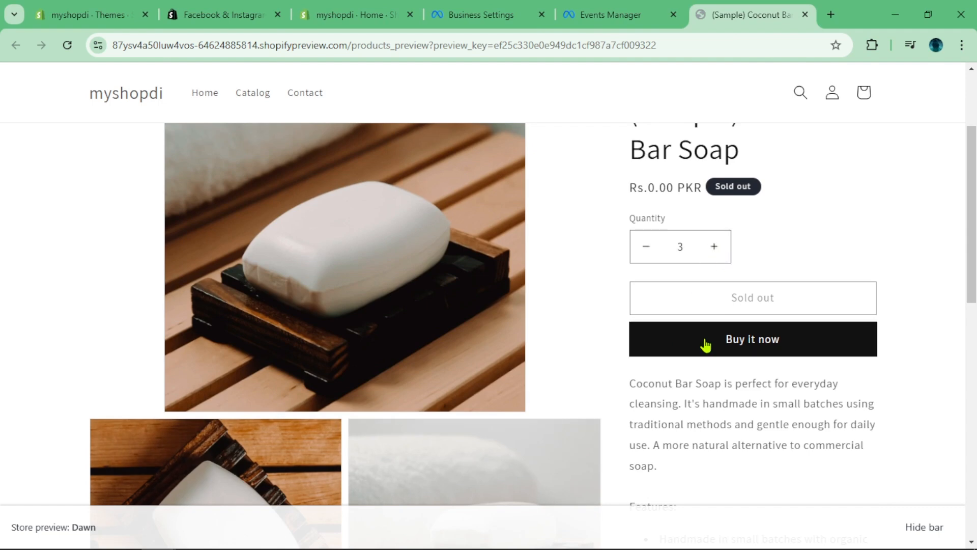
pyautogui.scroll(-3)
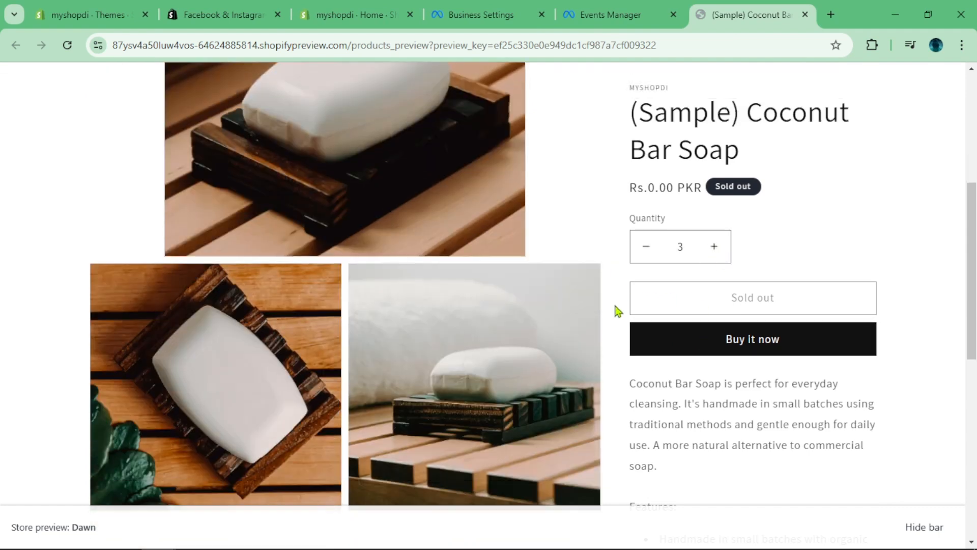
pyautogui.scroll(-3)
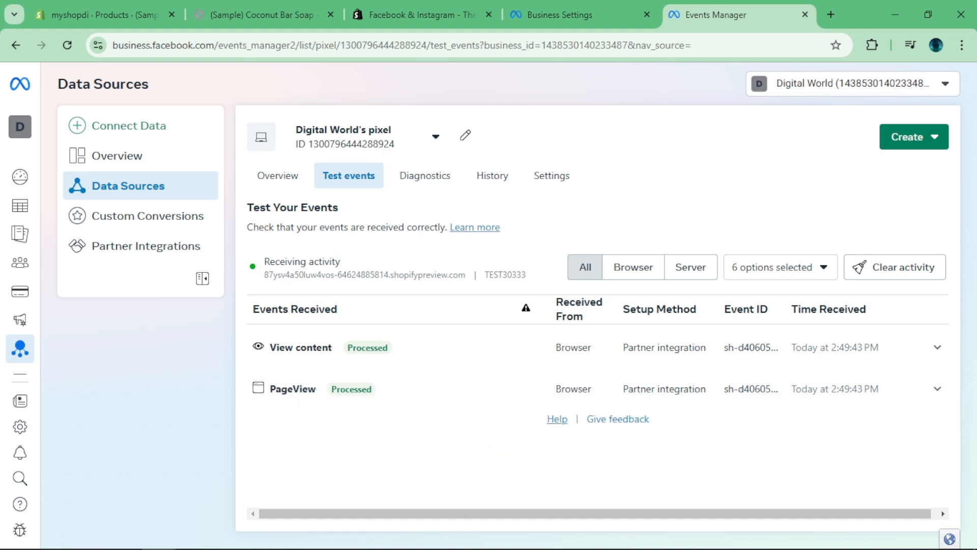
pyautogui.click(227, 534)
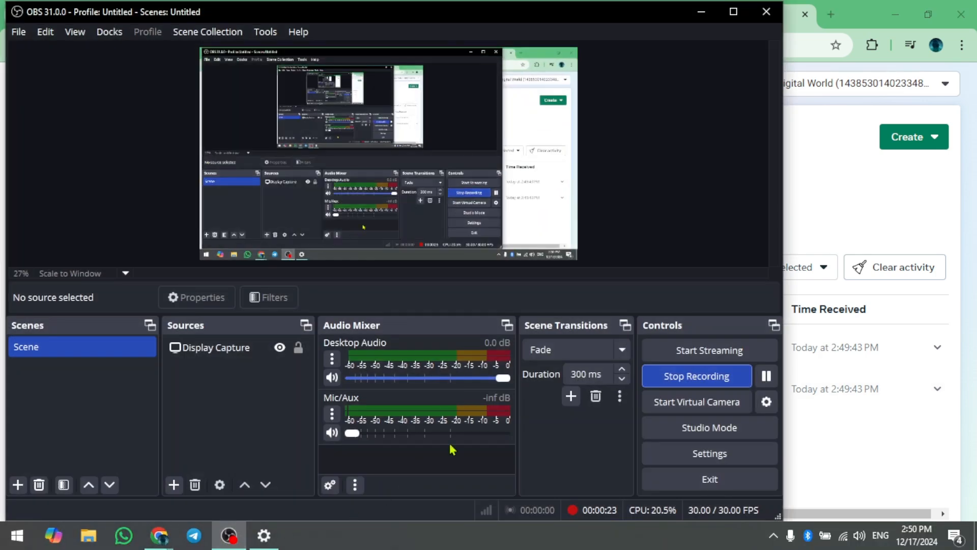